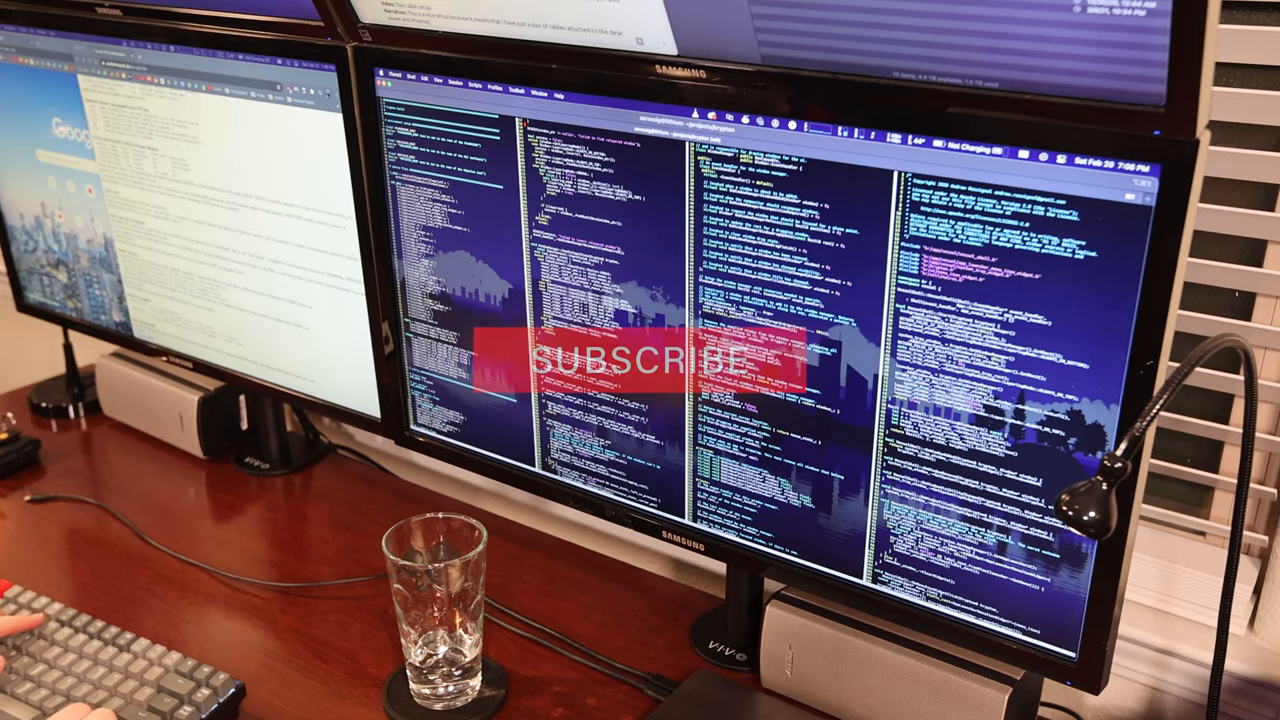
# - Show Minecraft's debug overlay with frame rate, memory use, Apple M1 CPU and 3840x2160 display details
pyautogui.click(650, 362)
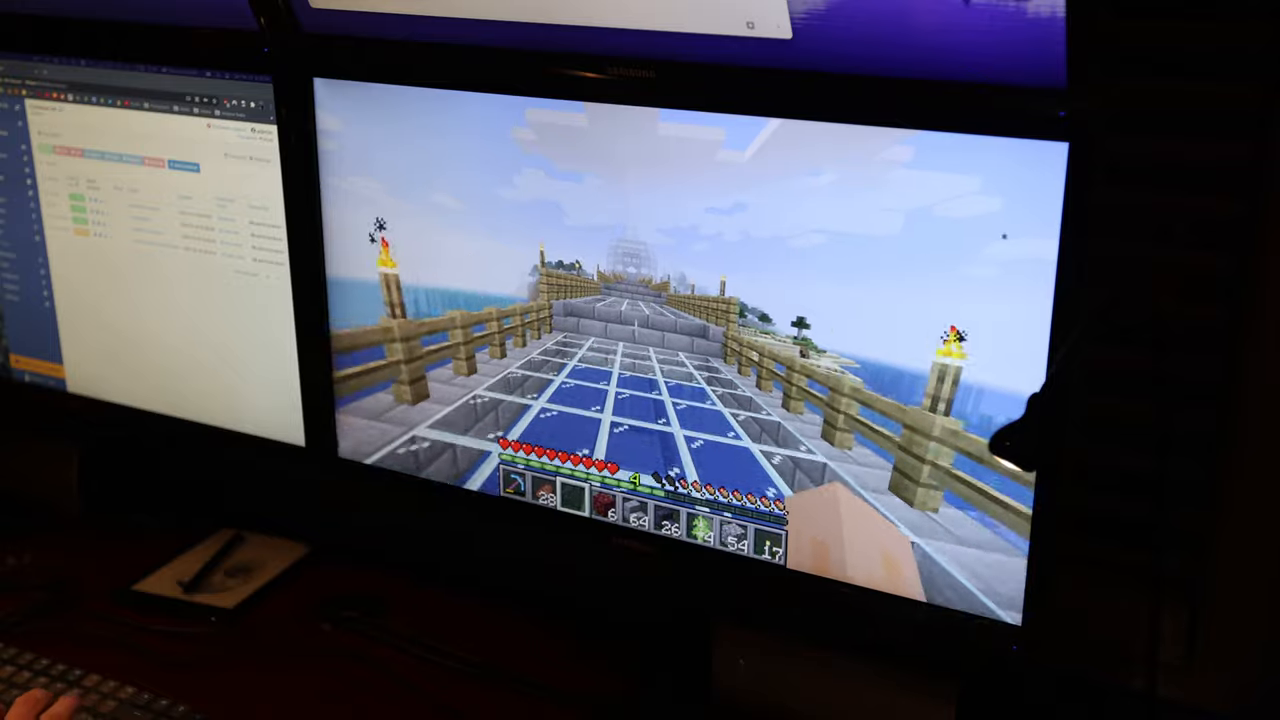
pyautogui.press('Escape')
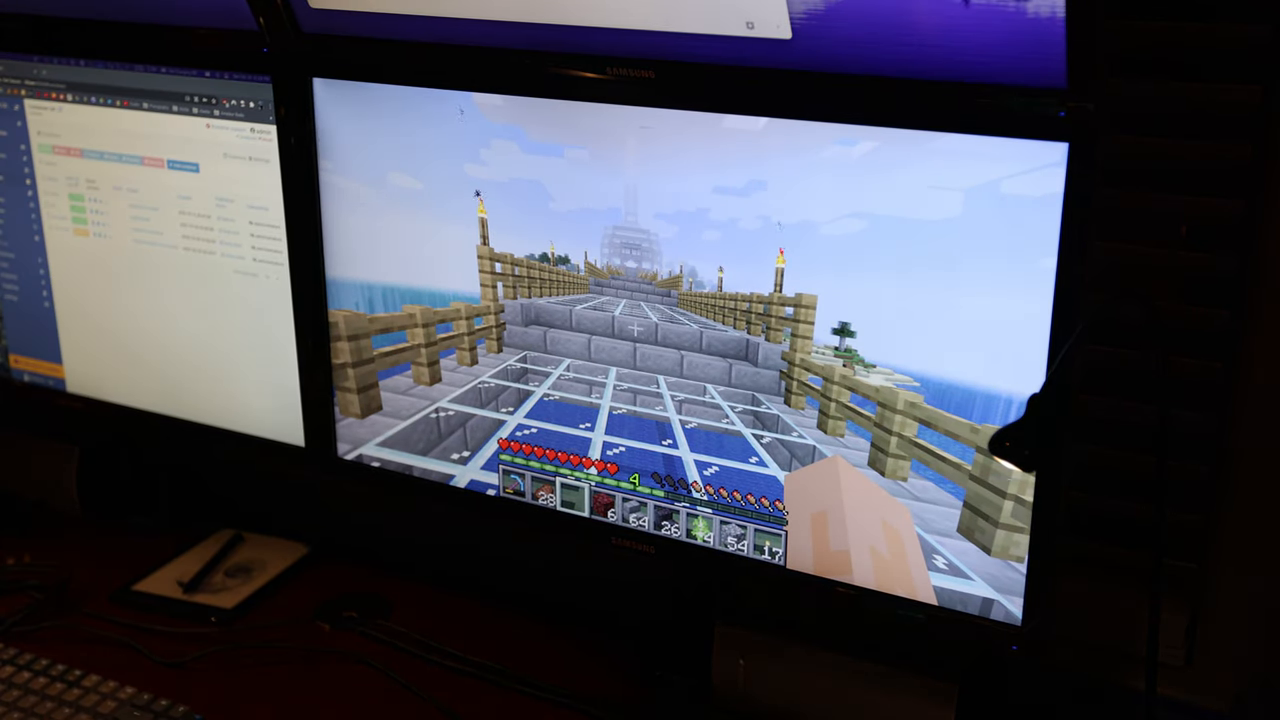
pyautogui.press('f3')
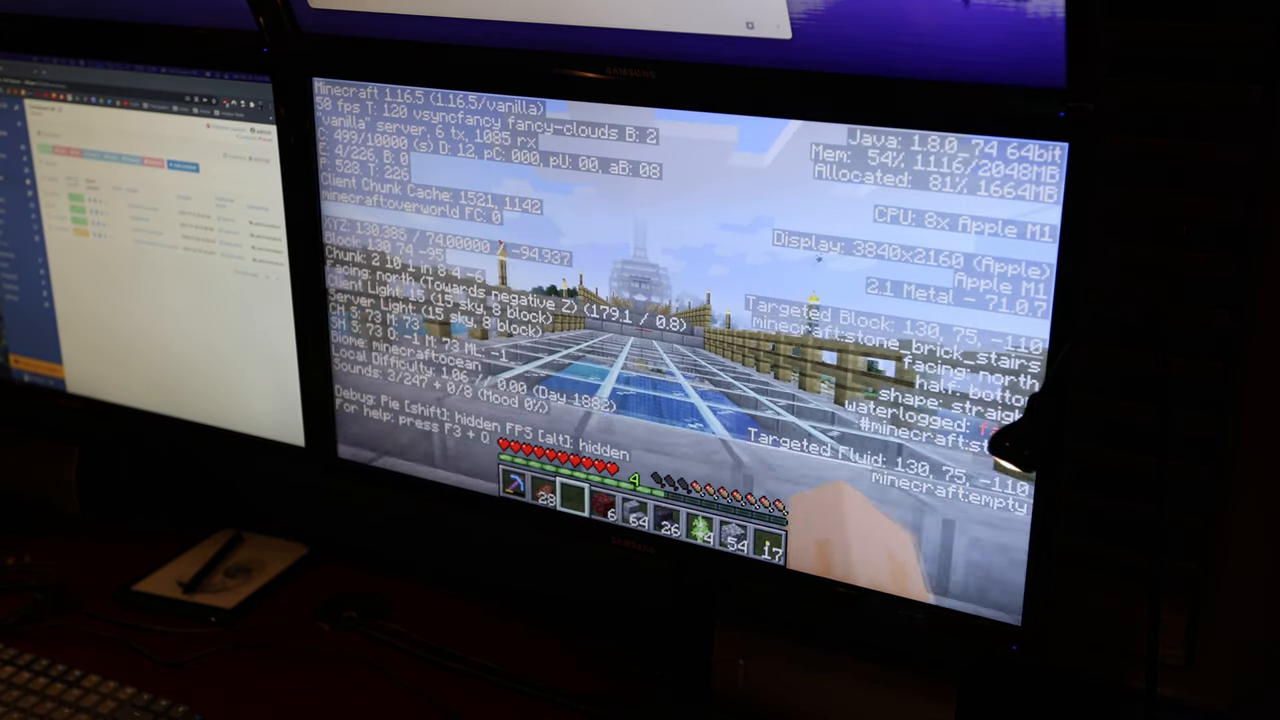